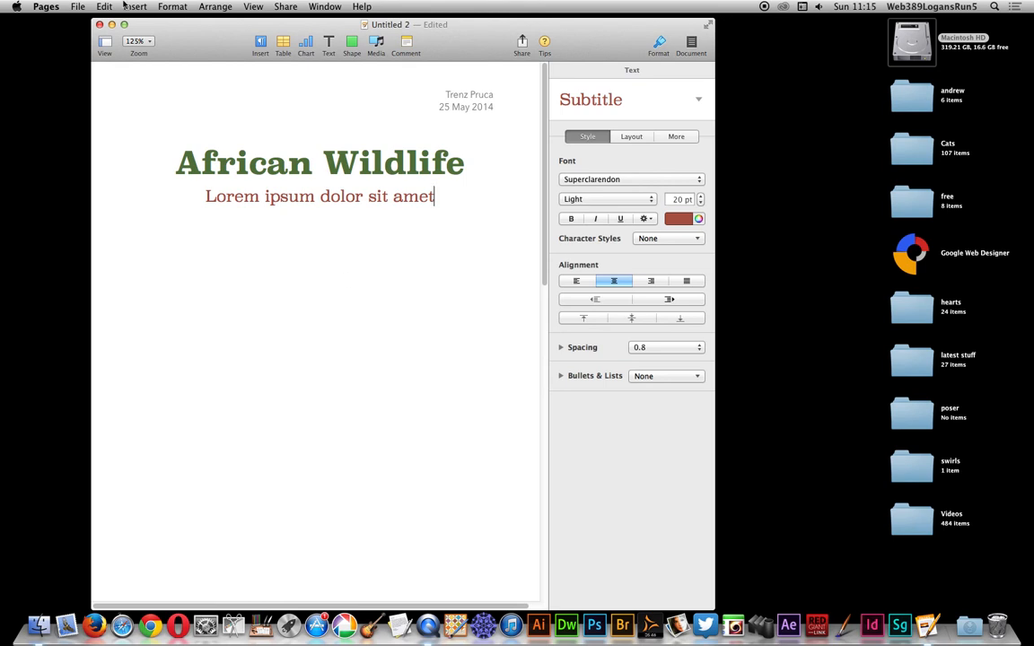
# Step: Bring up the Insert menu from the menu bar
pyautogui.click(137, 7)
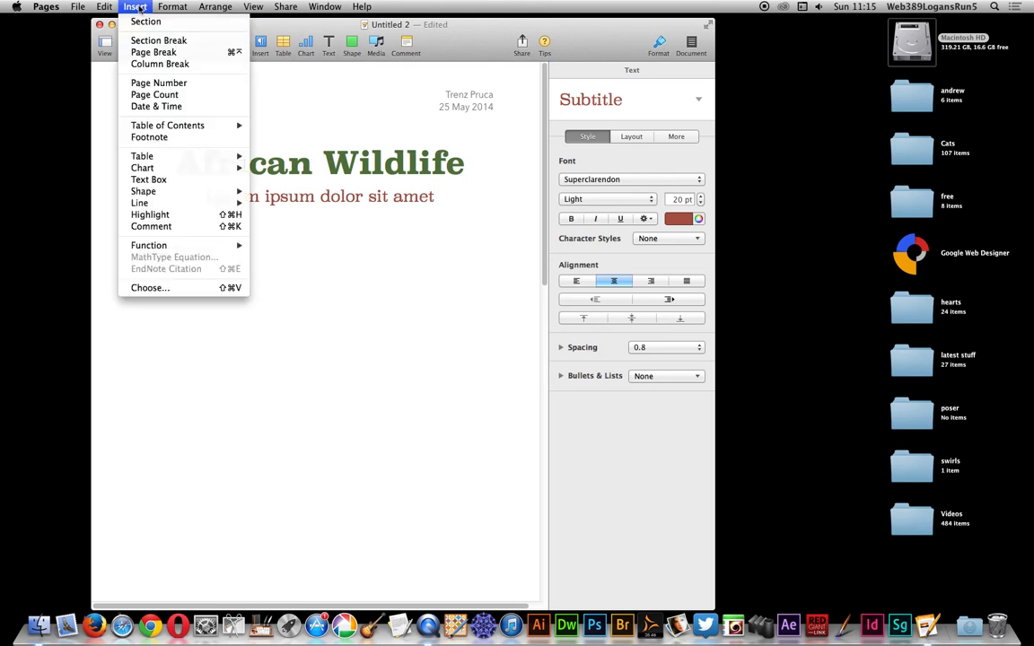
pyautogui.moveTo(150, 287)
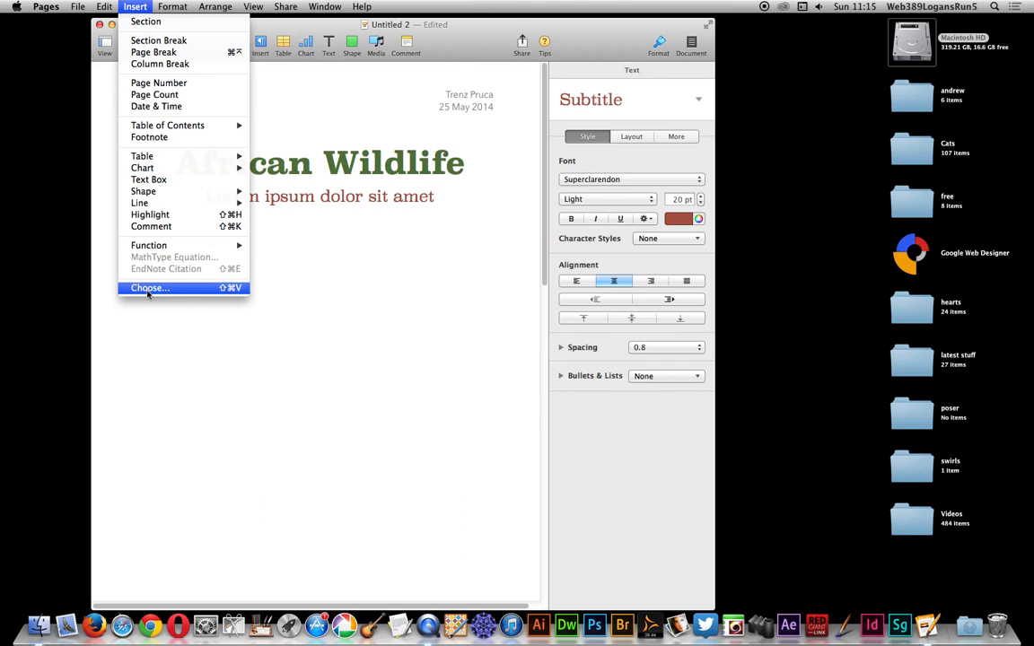
# Step: Insert the spiral .eps file from the EPS folder onto the page
pyautogui.click(151, 287)
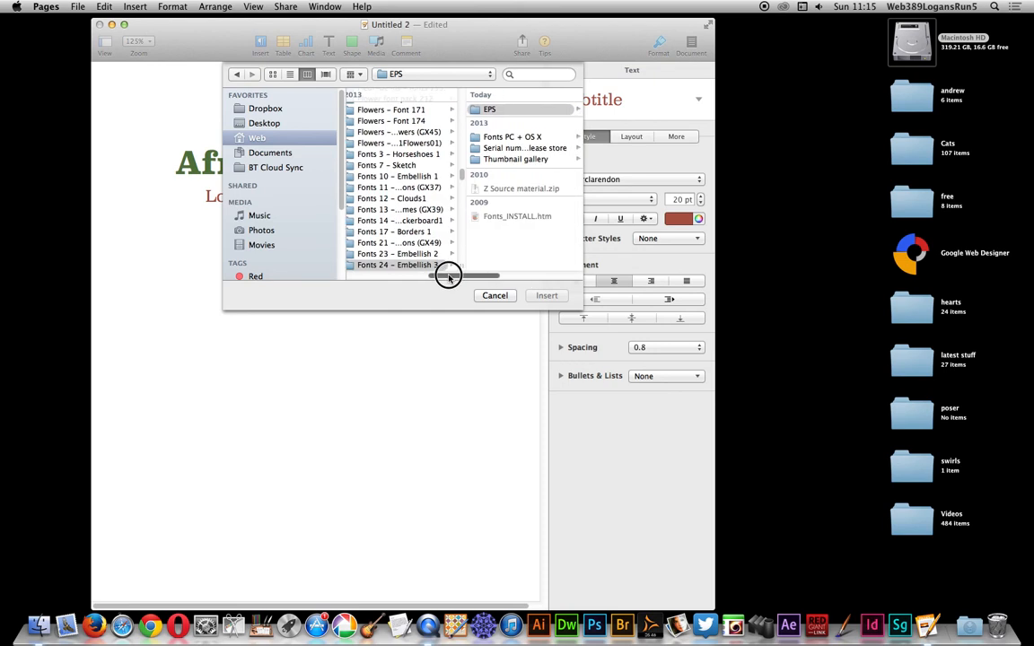
pyautogui.click(391, 266)
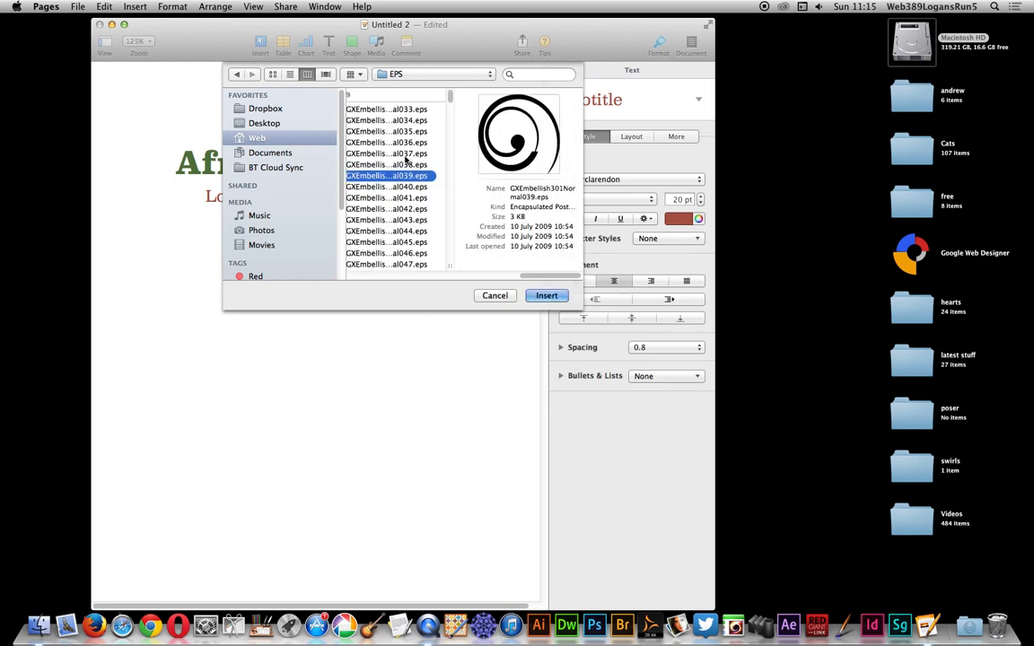
pyautogui.click(386, 165)
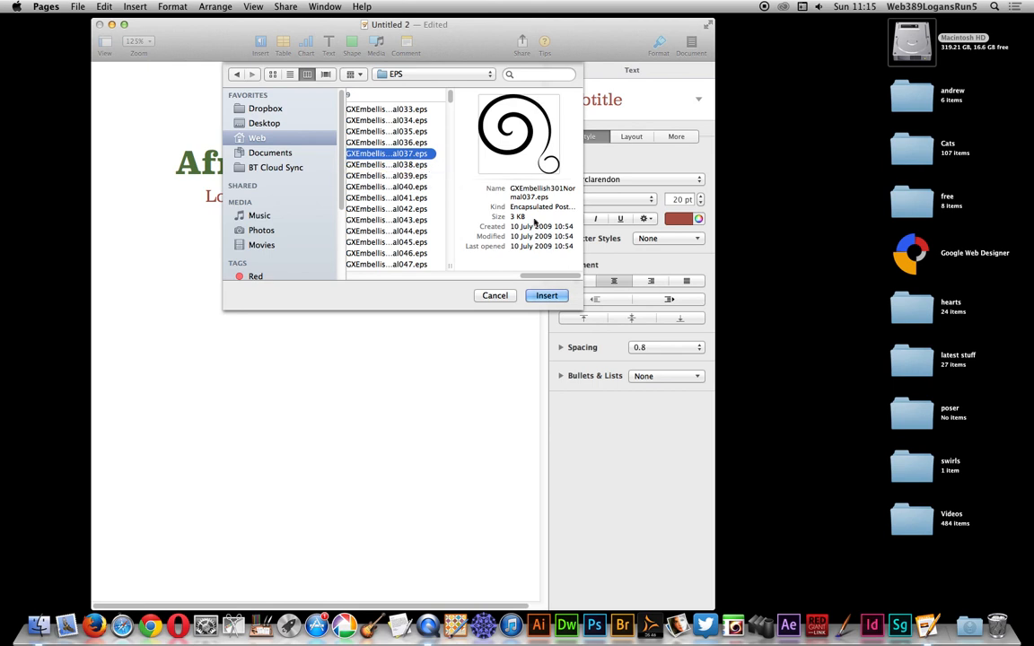
pyautogui.click(546, 294)
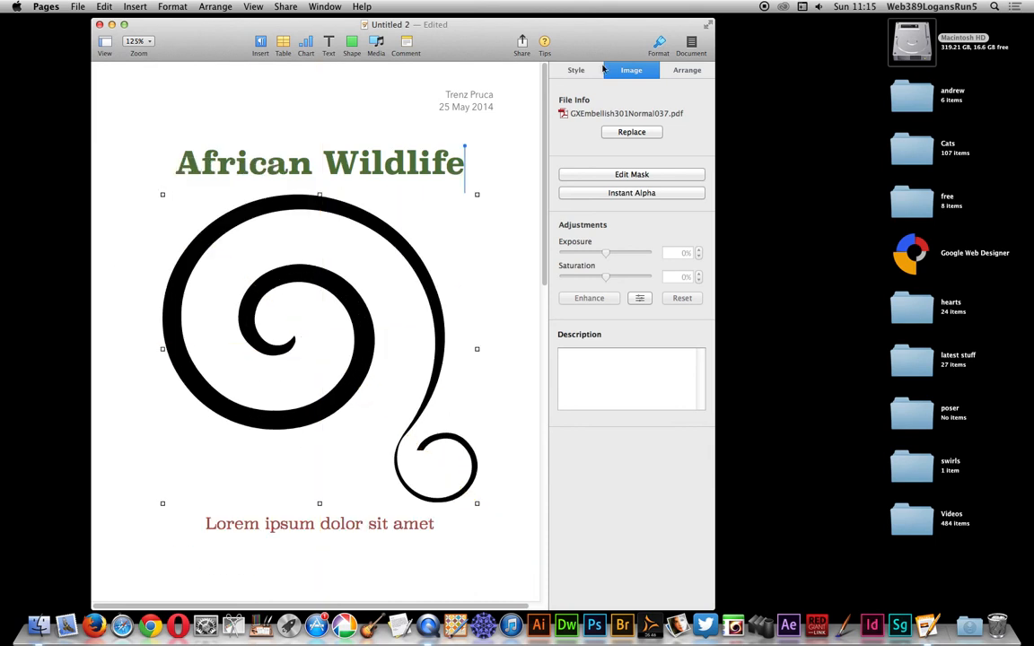
# Step: Apply a Picture Frame border to the spiral, then show its Arrange settings
pyautogui.click(574, 70)
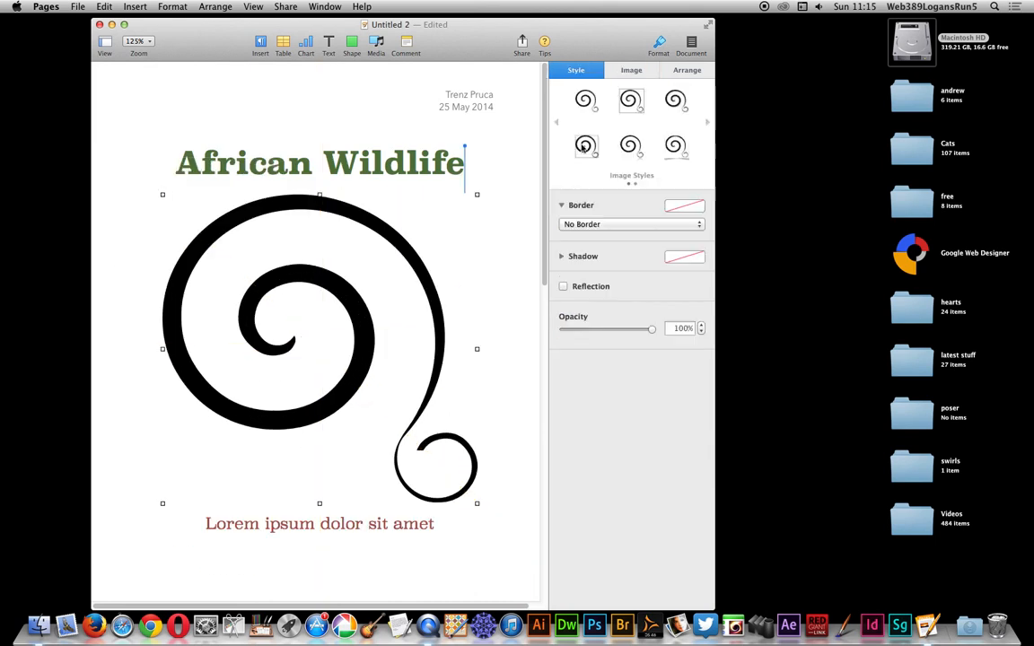
pyautogui.click(630, 101)
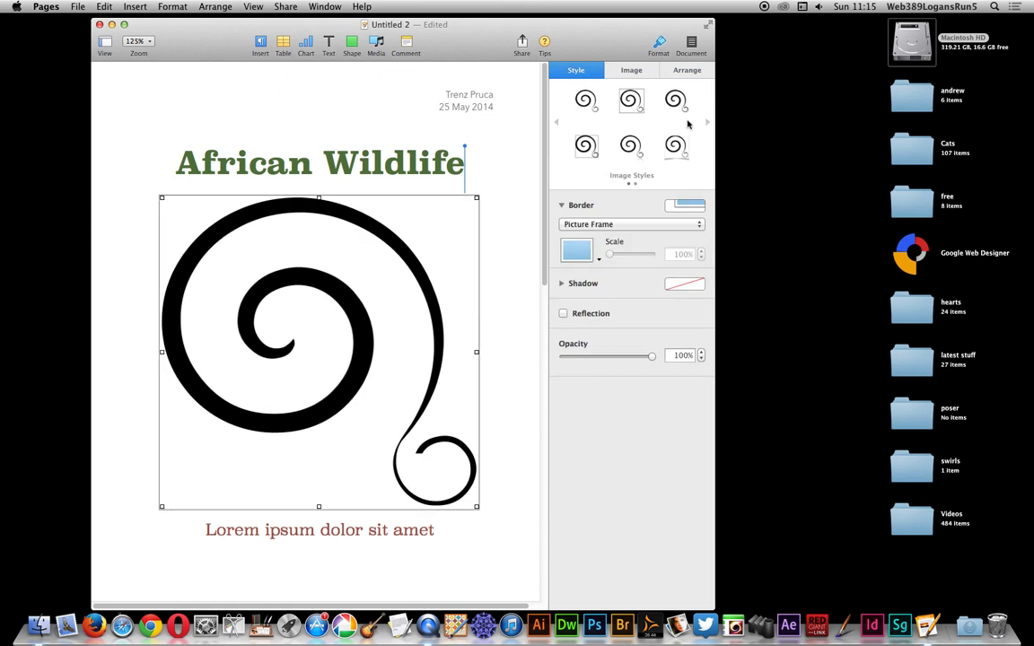
pyautogui.click(686, 70)
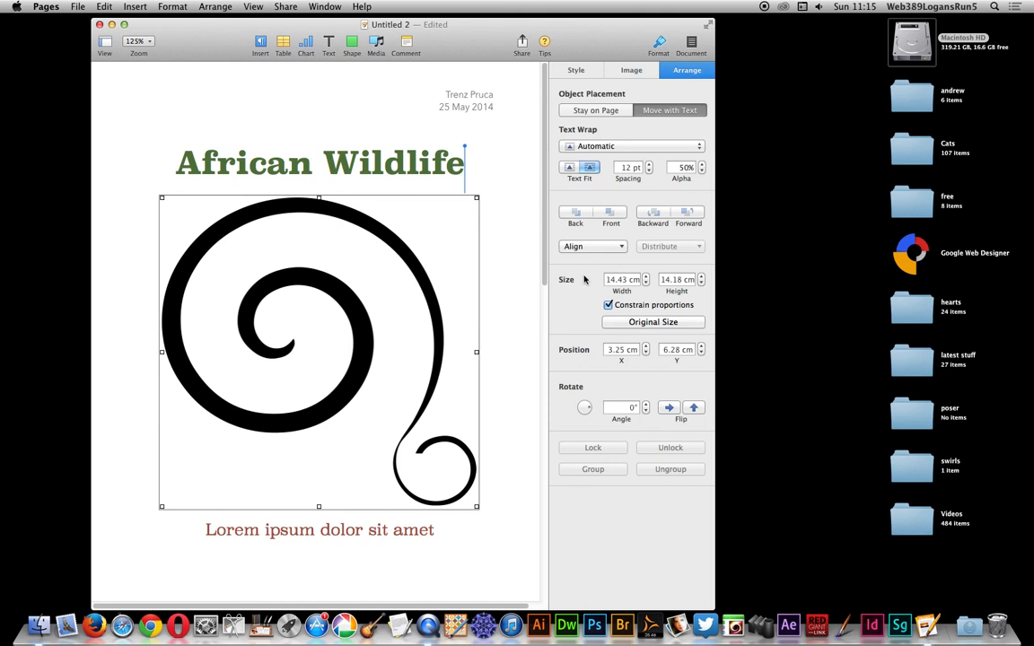
# Step: Rotate the spiral to about 54° and mask it so only part of the coil shows
pyautogui.moveTo(585, 410); pyautogui.dragTo(589, 391)
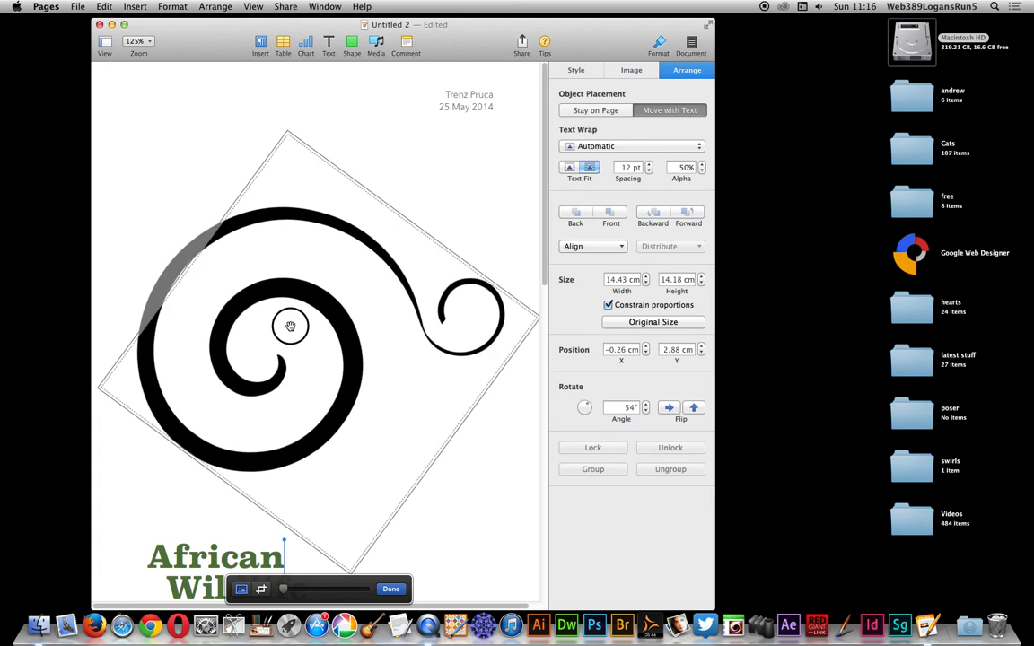
pyautogui.moveTo(291, 327); pyautogui.dragTo(294, 262)
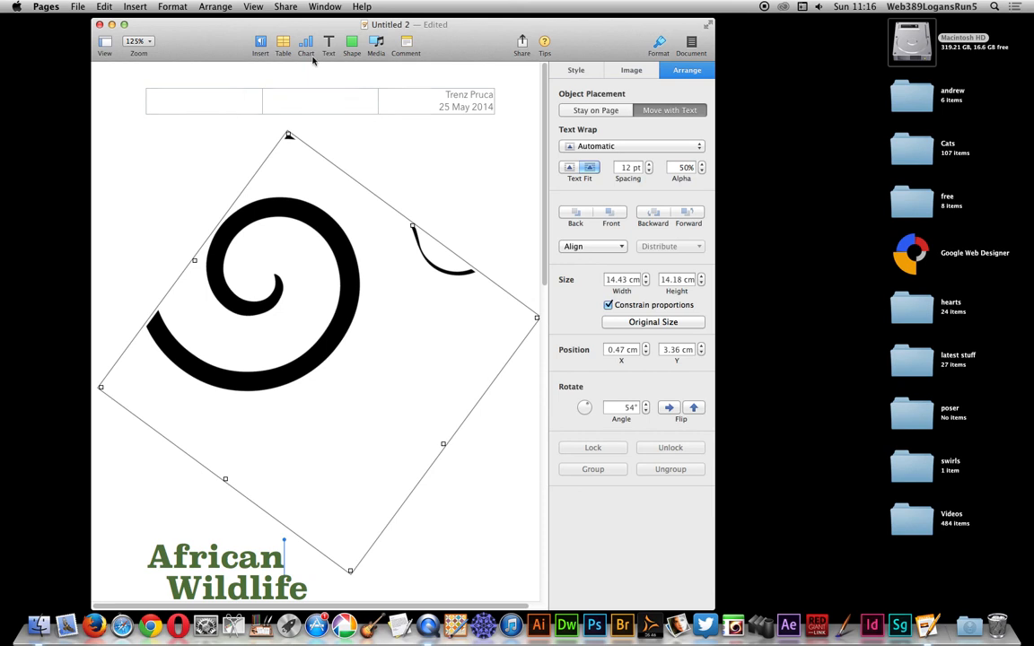
pyautogui.moveTo(352, 43)
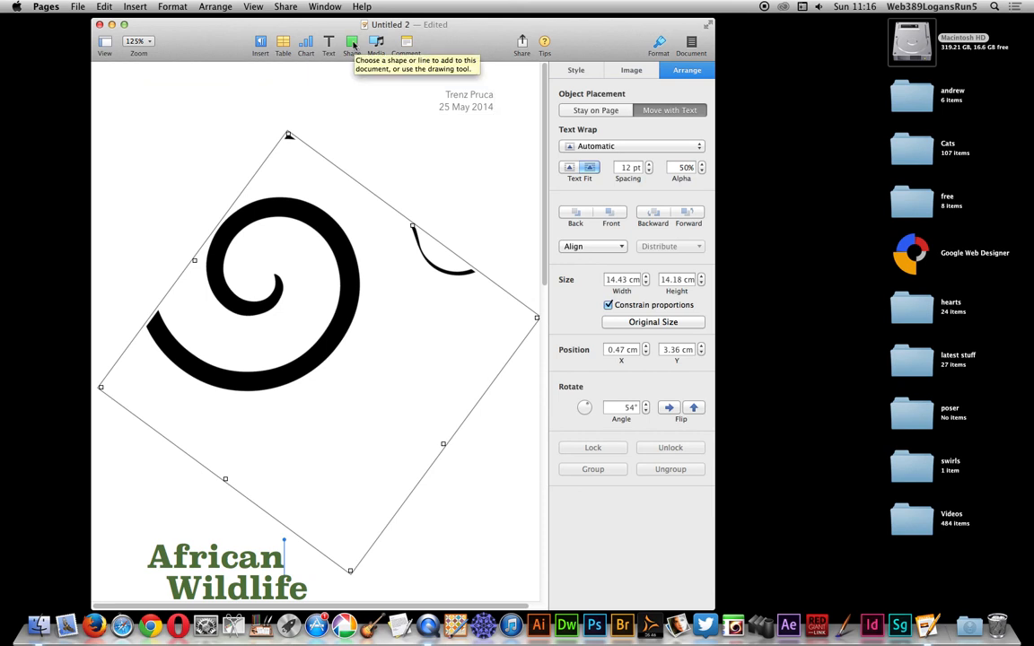
# Step: Add an orange square over the spiral, rotate it to about 57° and stretch it into a rectangle
pyautogui.click(352, 43)
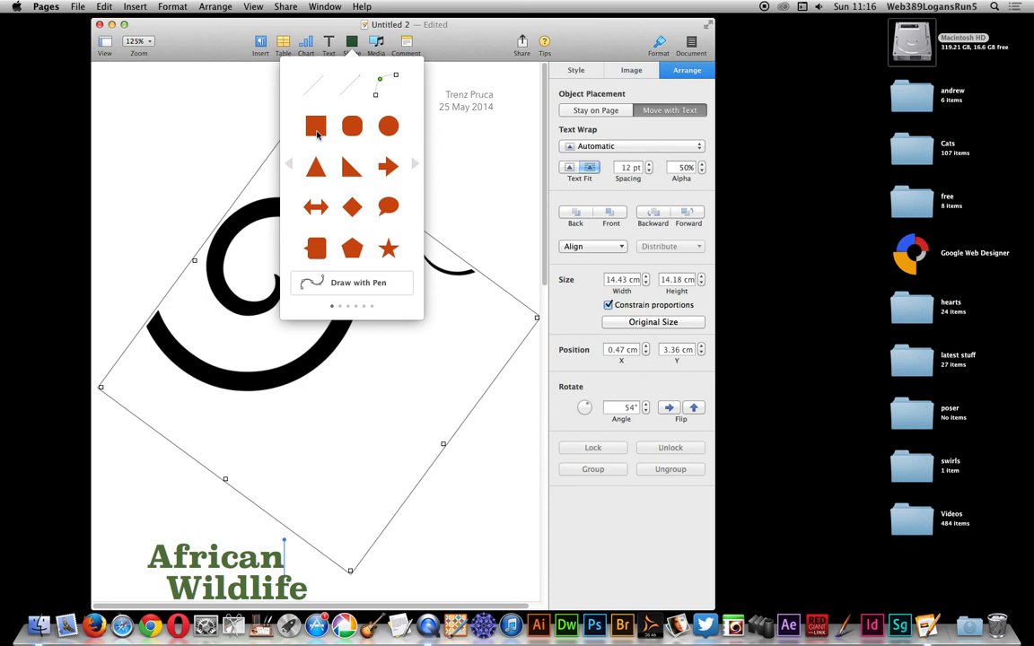
pyautogui.click(316, 125)
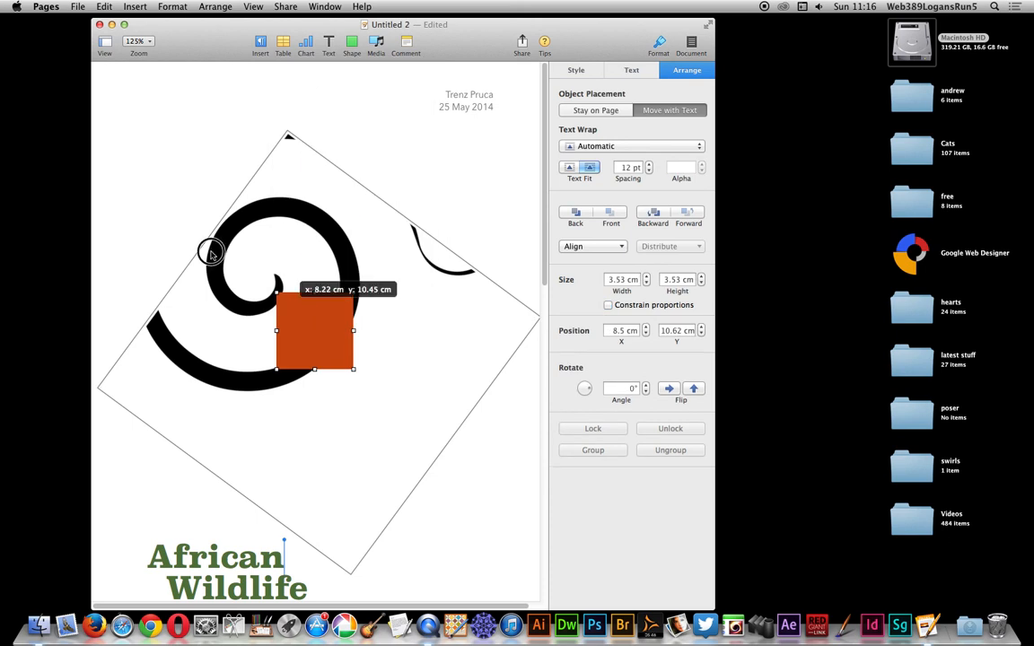
pyautogui.moveTo(314, 332); pyautogui.dragTo(196, 206)
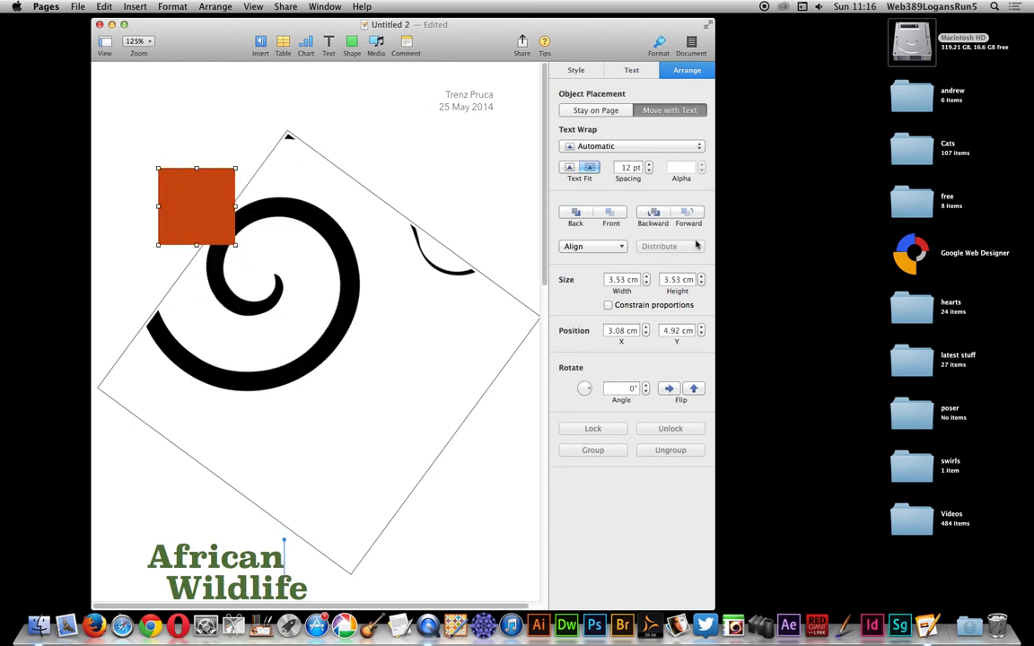
pyautogui.moveTo(585, 388); pyautogui.dragTo(588, 377)
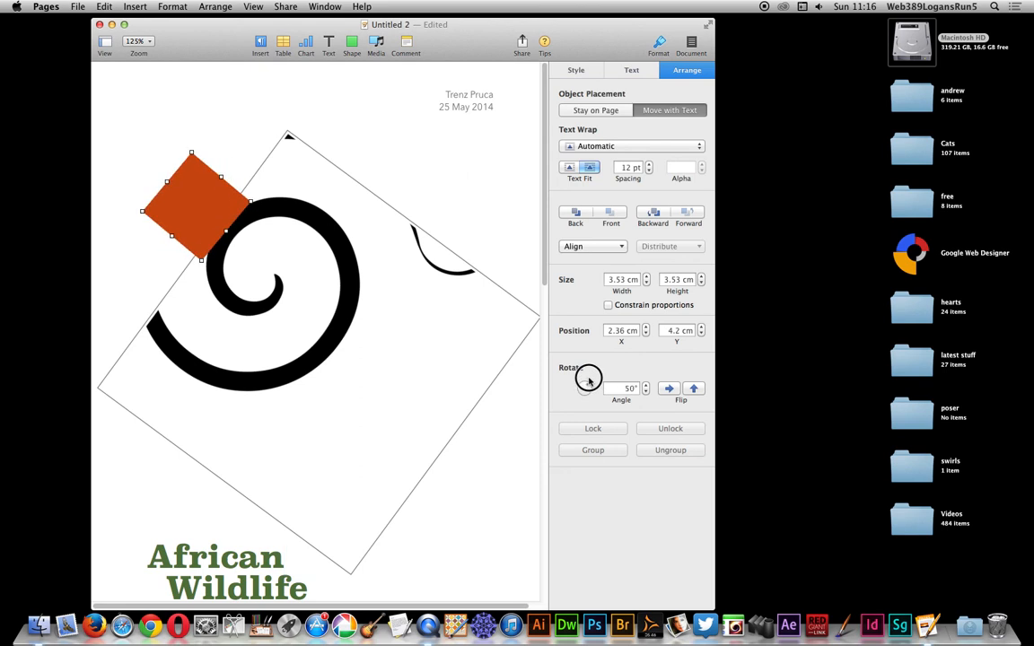
pyautogui.moveTo(583, 372); pyautogui.dragTo(592, 384)
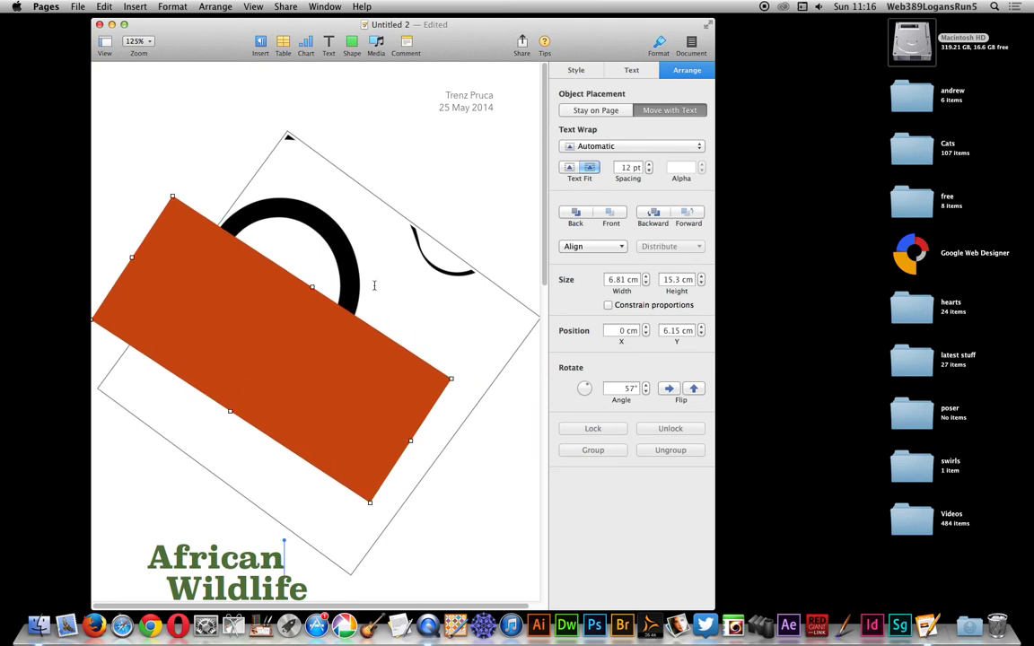
pyautogui.moveTo(667, 248)
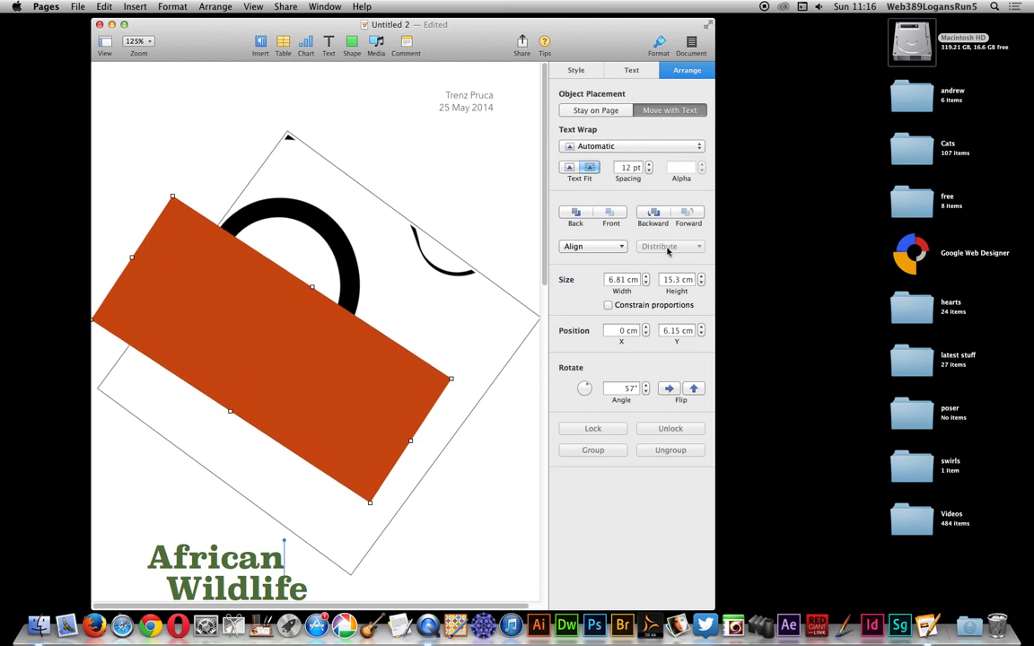
# Step: Lower the orange rectangle's opacity to 55% so the spiral shows through
pyautogui.click(574, 70)
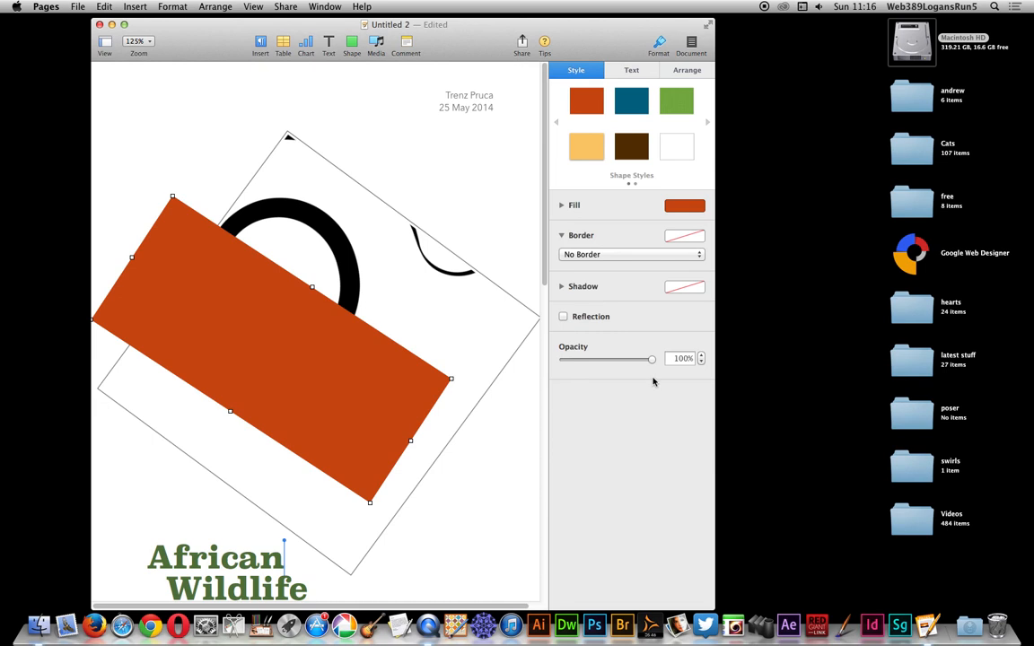
pyautogui.moveTo(650, 359); pyautogui.dragTo(612, 359)
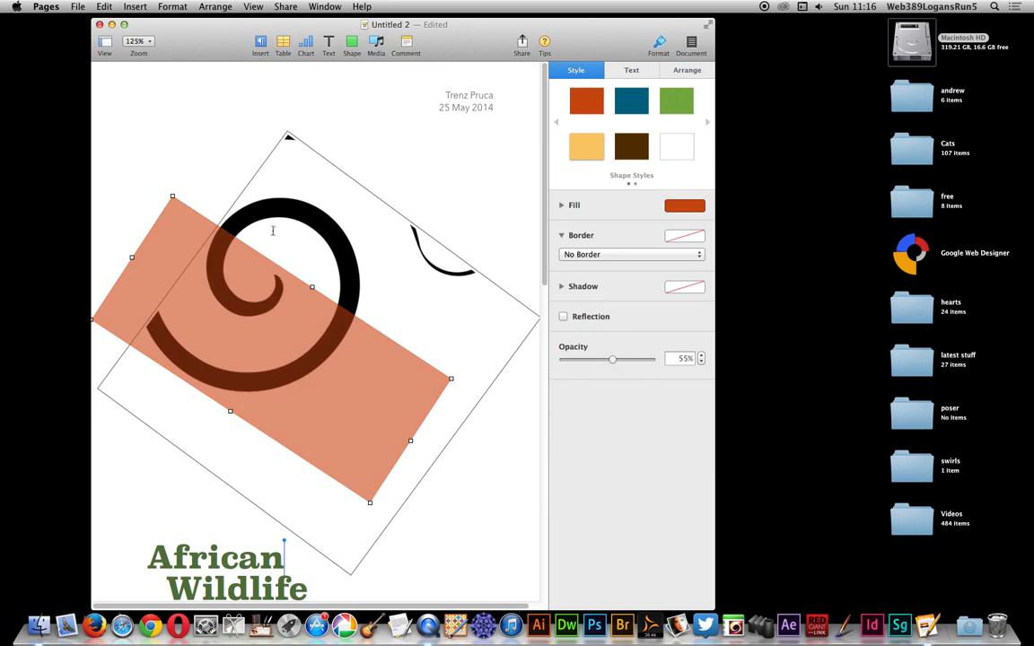
pyautogui.moveTo(413, 339)
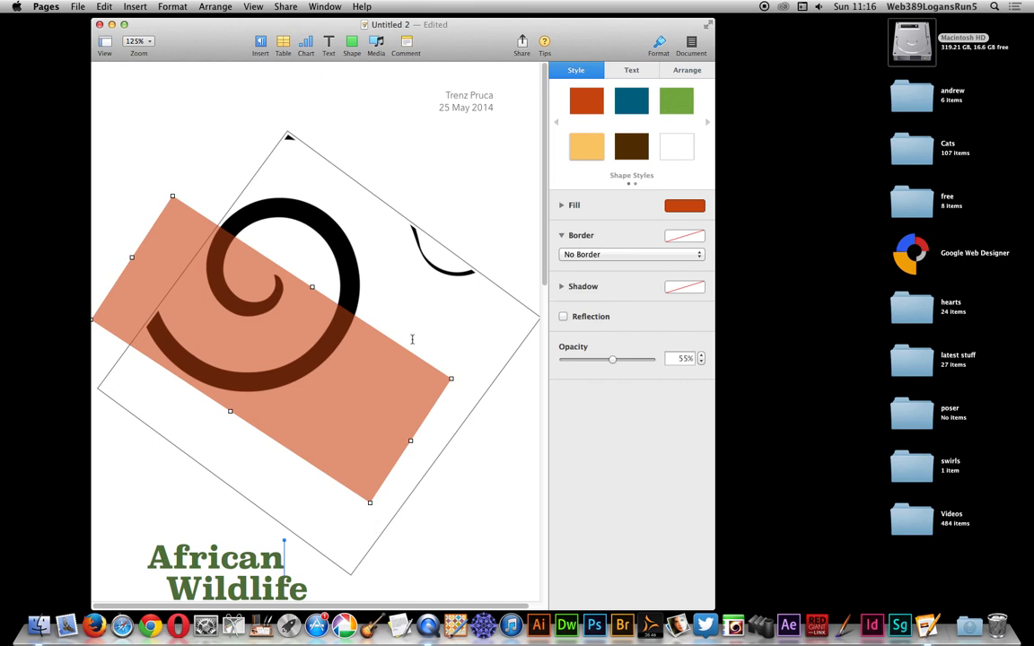
pyautogui.moveTo(262, 370)
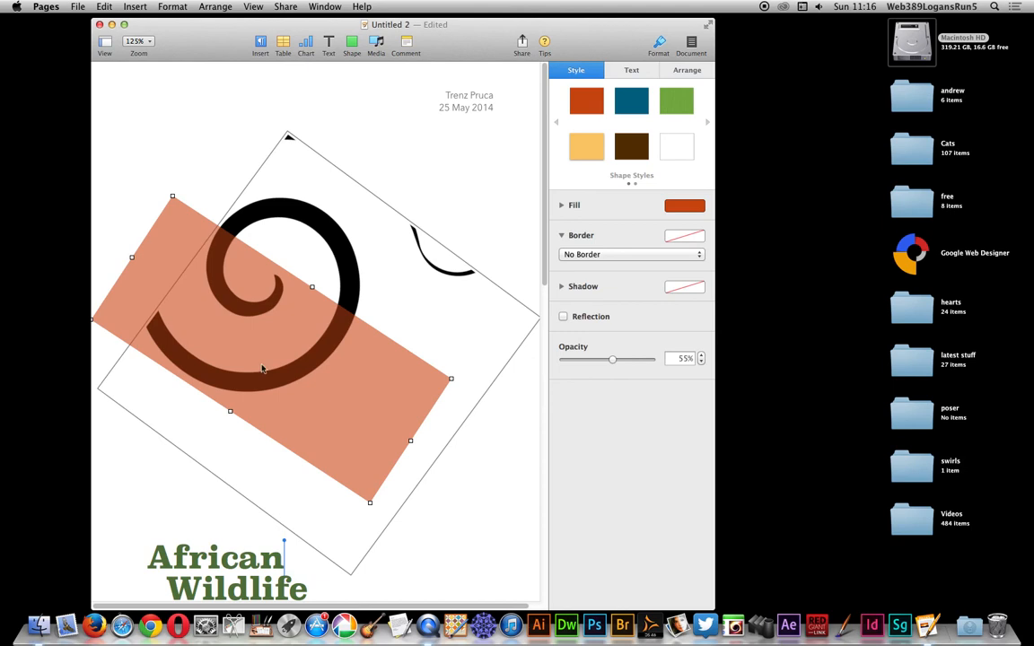
pyautogui.moveTo(403, 344)
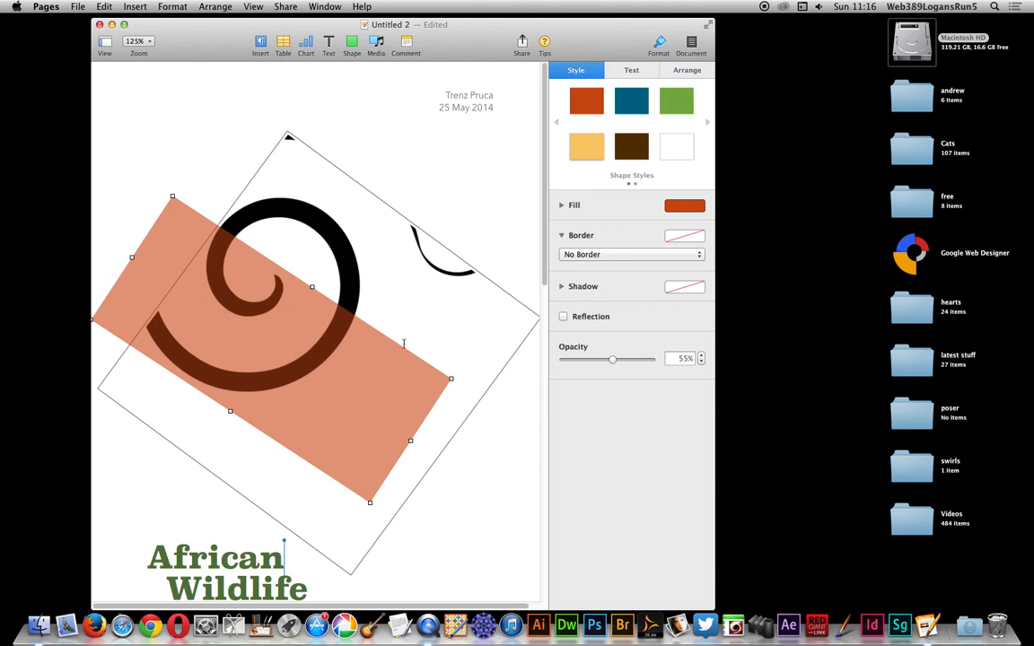